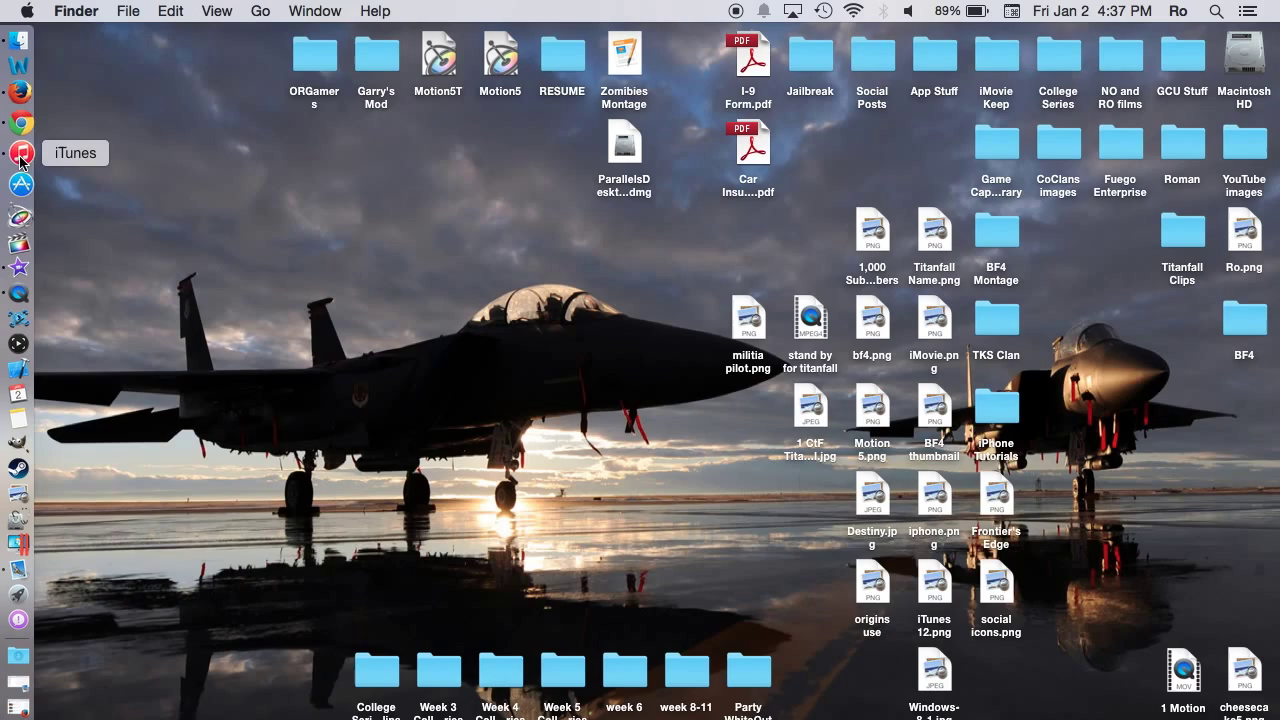
# - Launch iTunes from the Dock to show the My Music song library
pyautogui.click(19, 153)
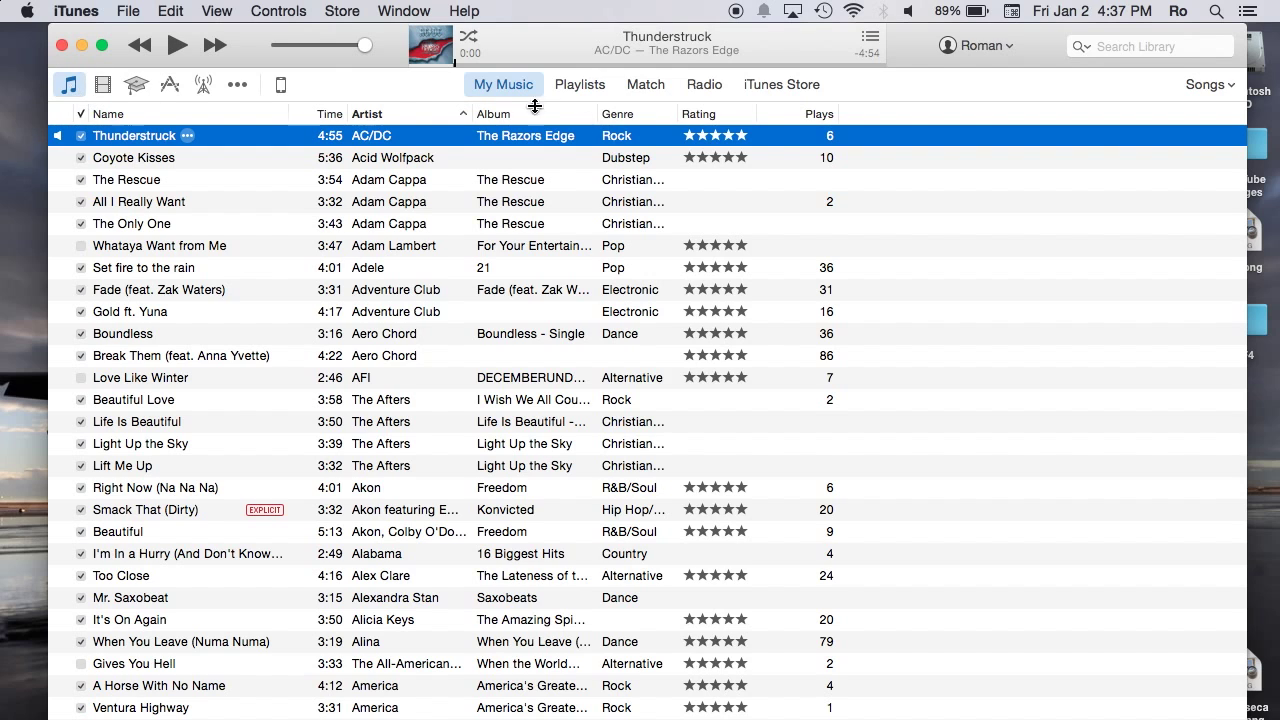
pyautogui.moveTo(600, 265)
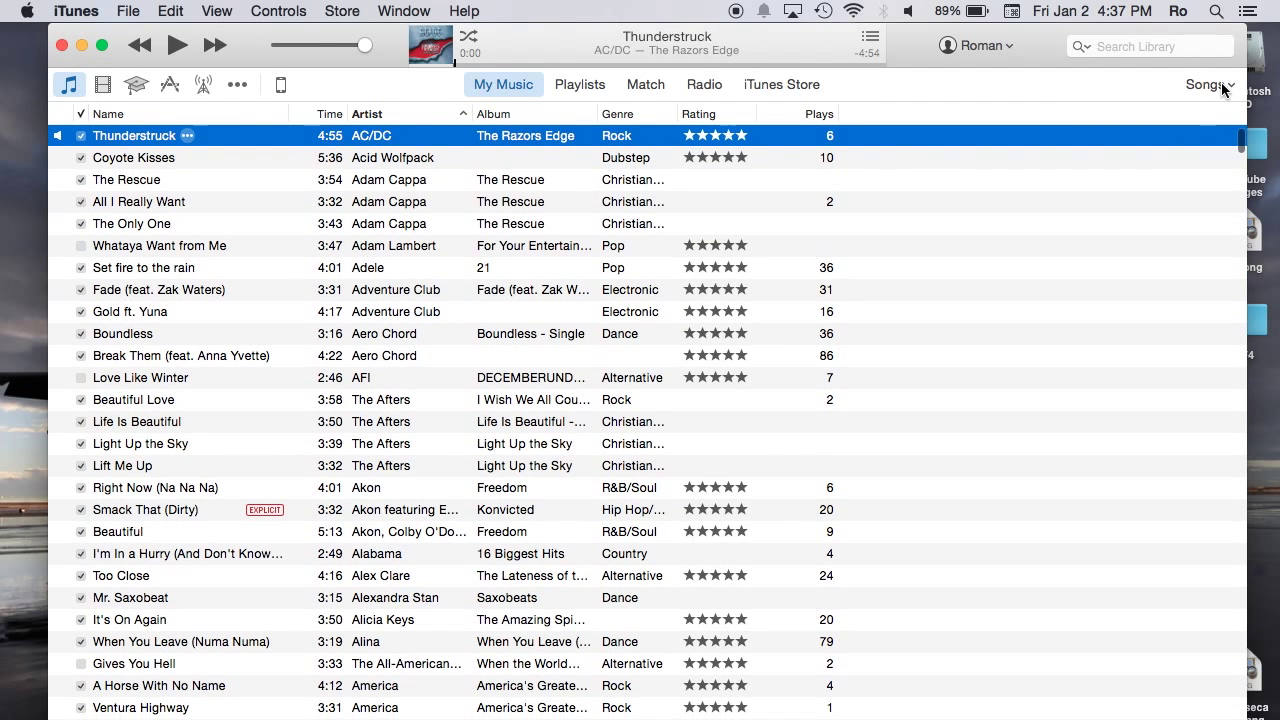
# - Switch the library view from Songs to Albums and scroll up to All Albums
pyautogui.click(1210, 84)
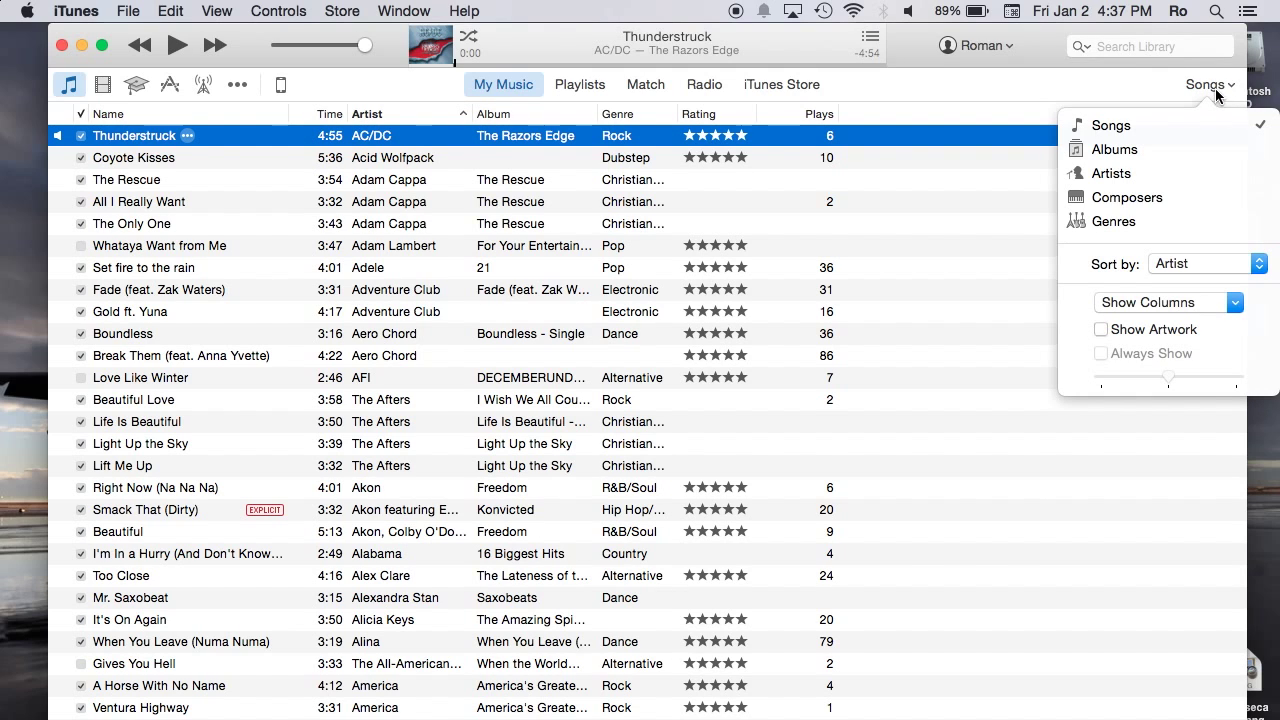
pyautogui.click(1113, 149)
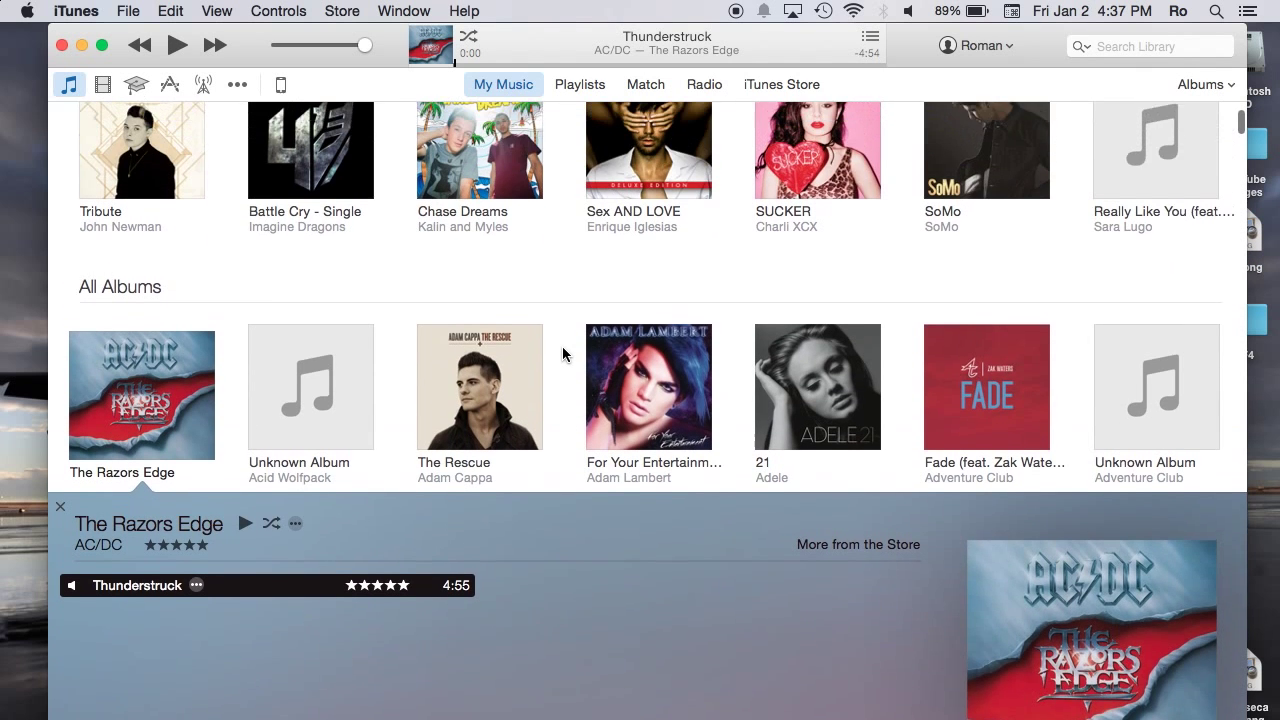
pyautogui.scroll(3)
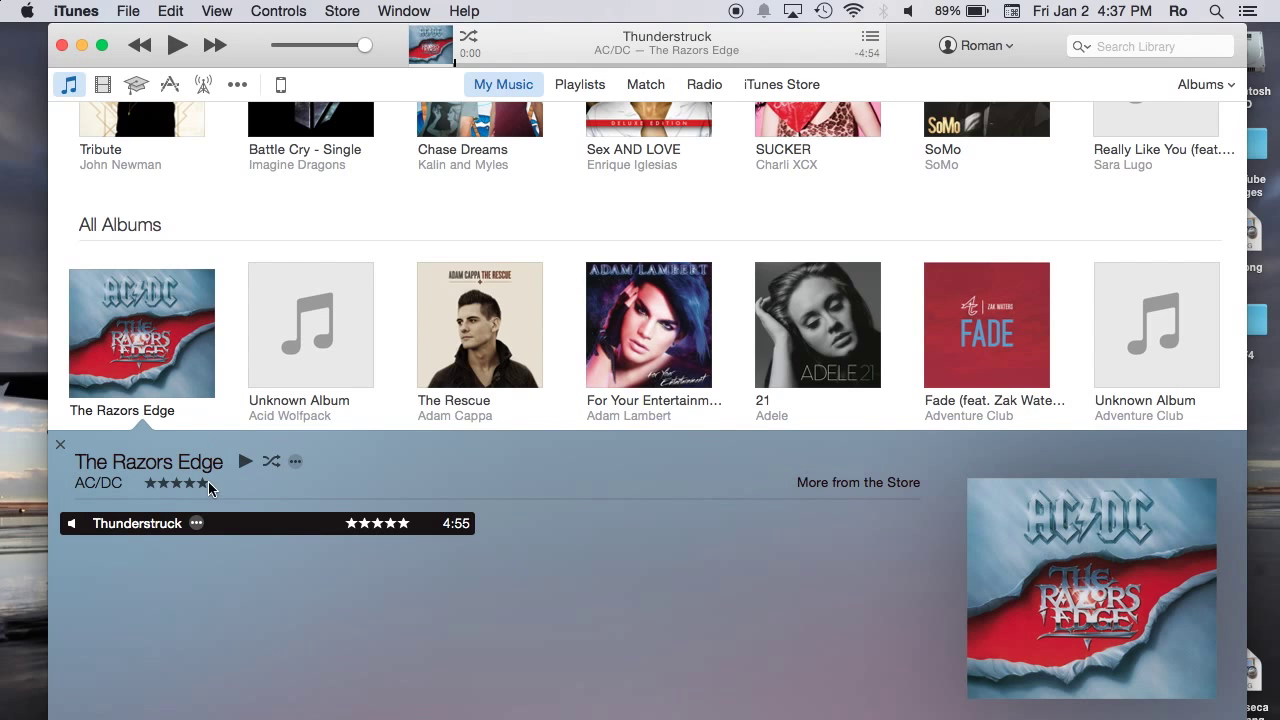
# - Choose Clear Downloaded Artwork for The Razors Edge album from its context menu
pyautogui.rightClick(141, 333)
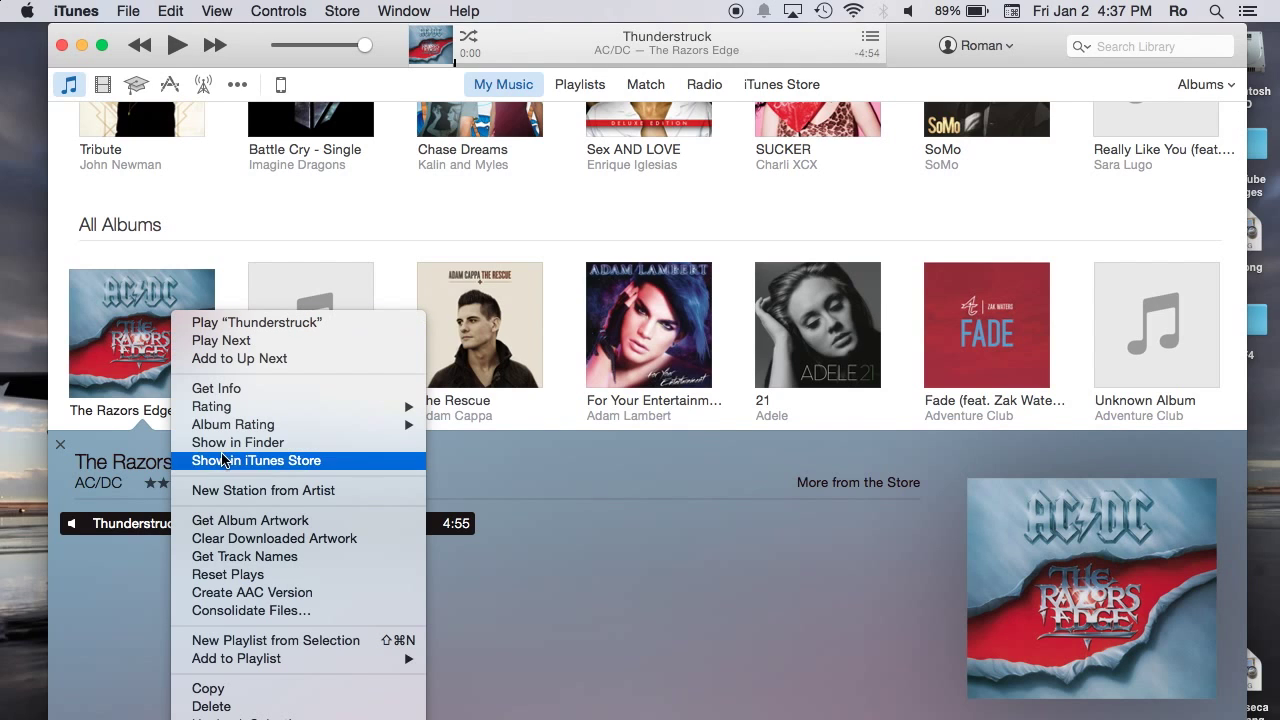
pyautogui.moveTo(160, 330)
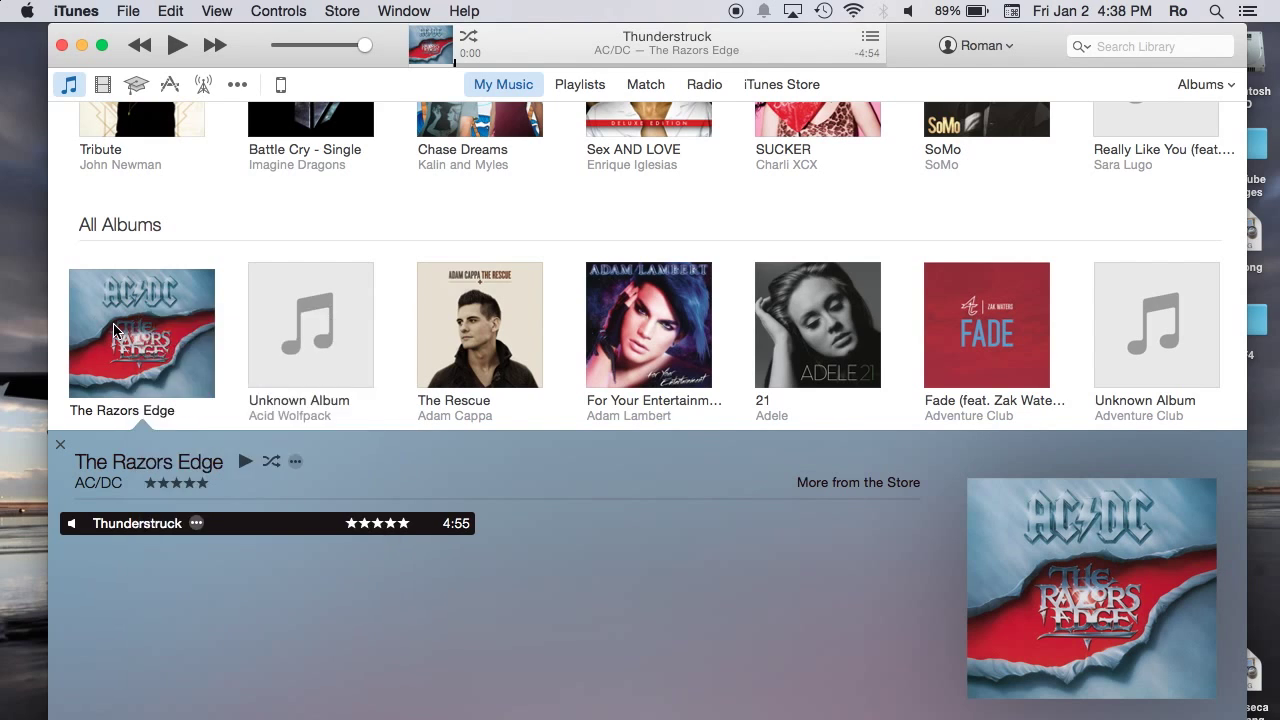
pyautogui.moveTo(145, 330)
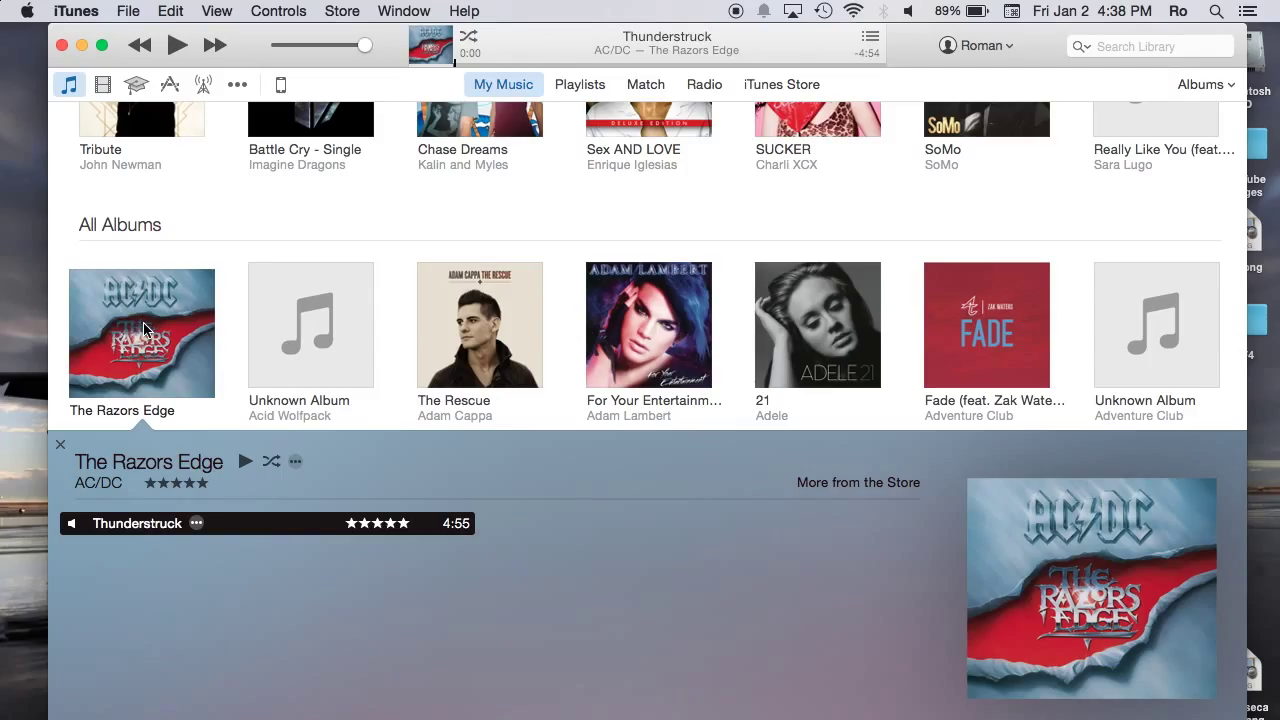
pyautogui.rightClick(141, 333)
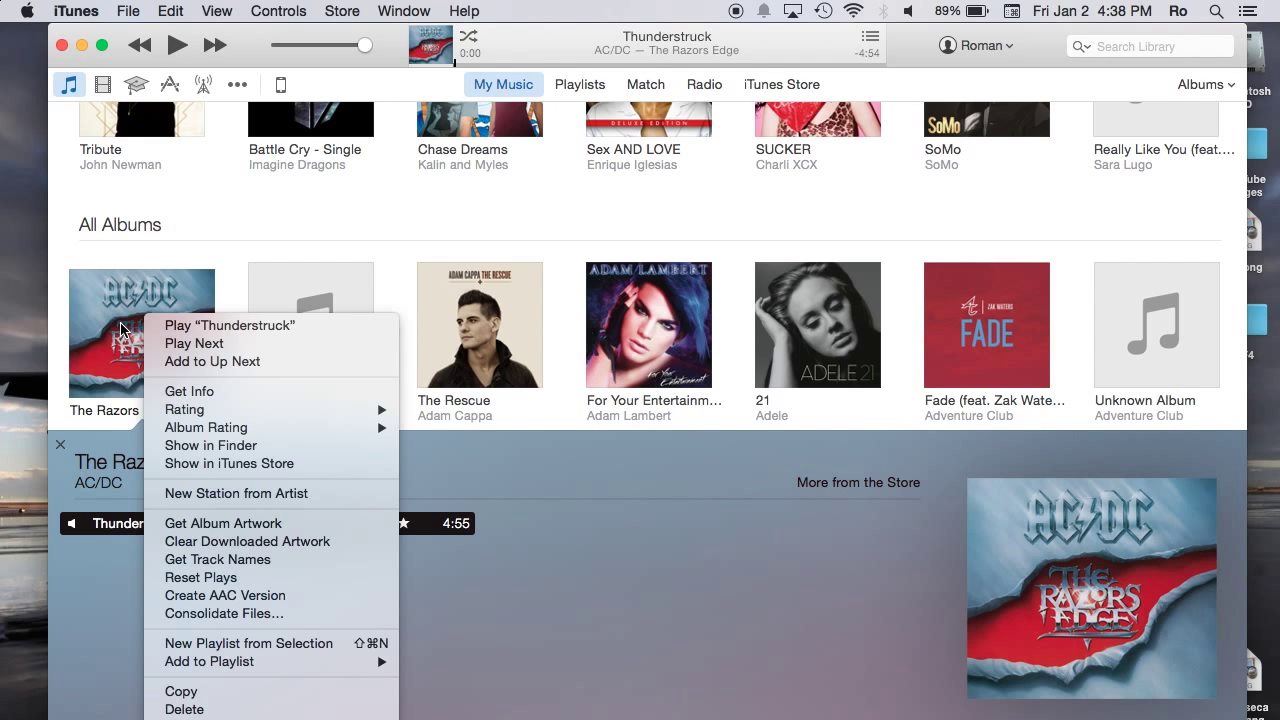
pyautogui.moveTo(247, 541)
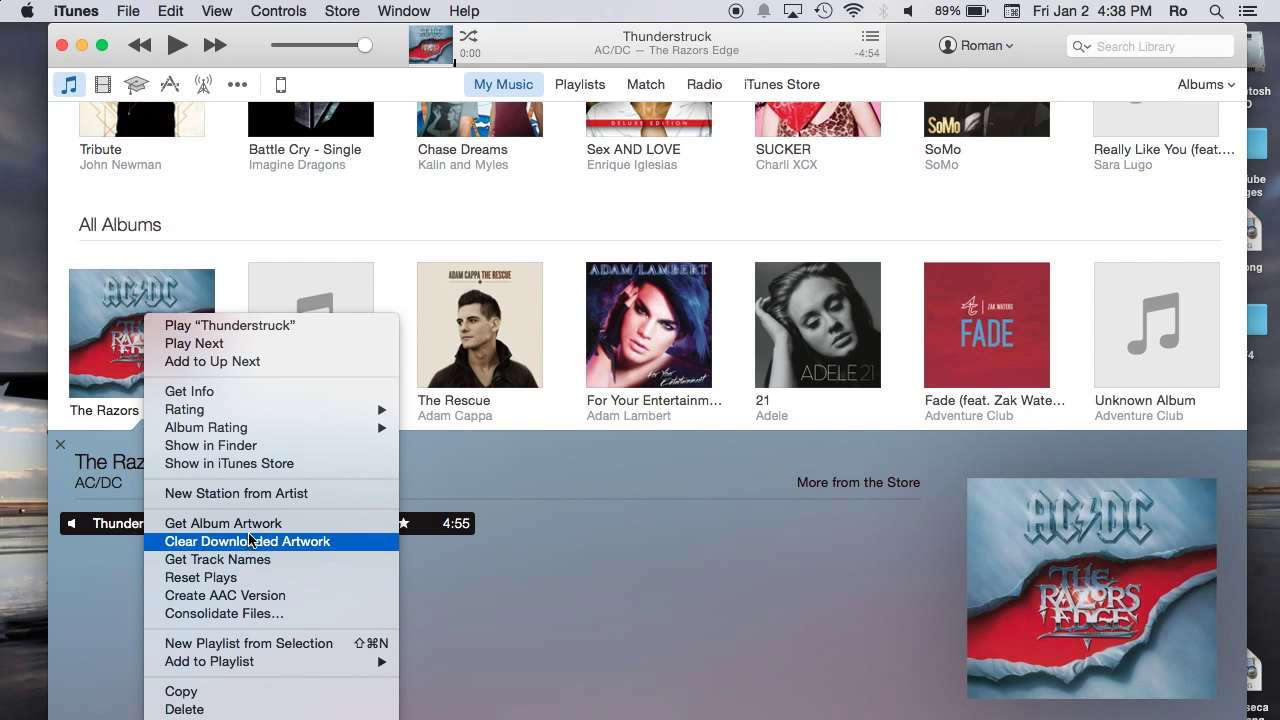
pyautogui.moveTo(235, 523)
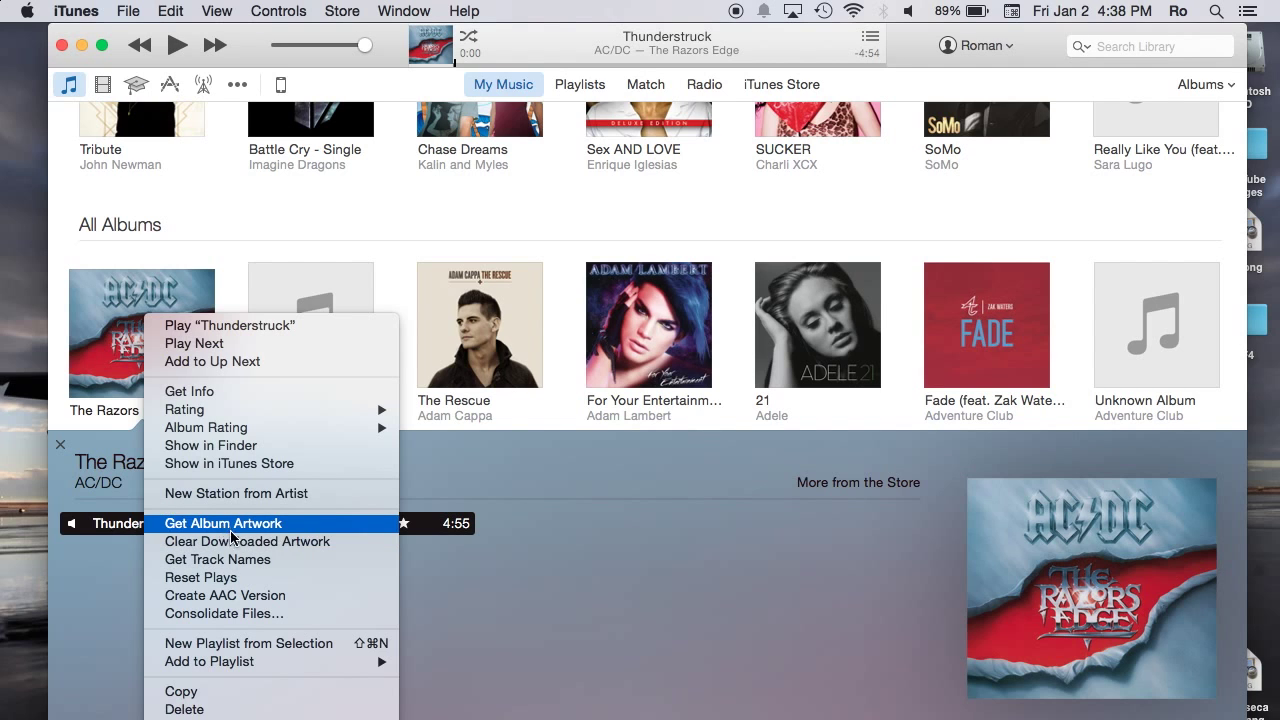
pyautogui.moveTo(247, 541)
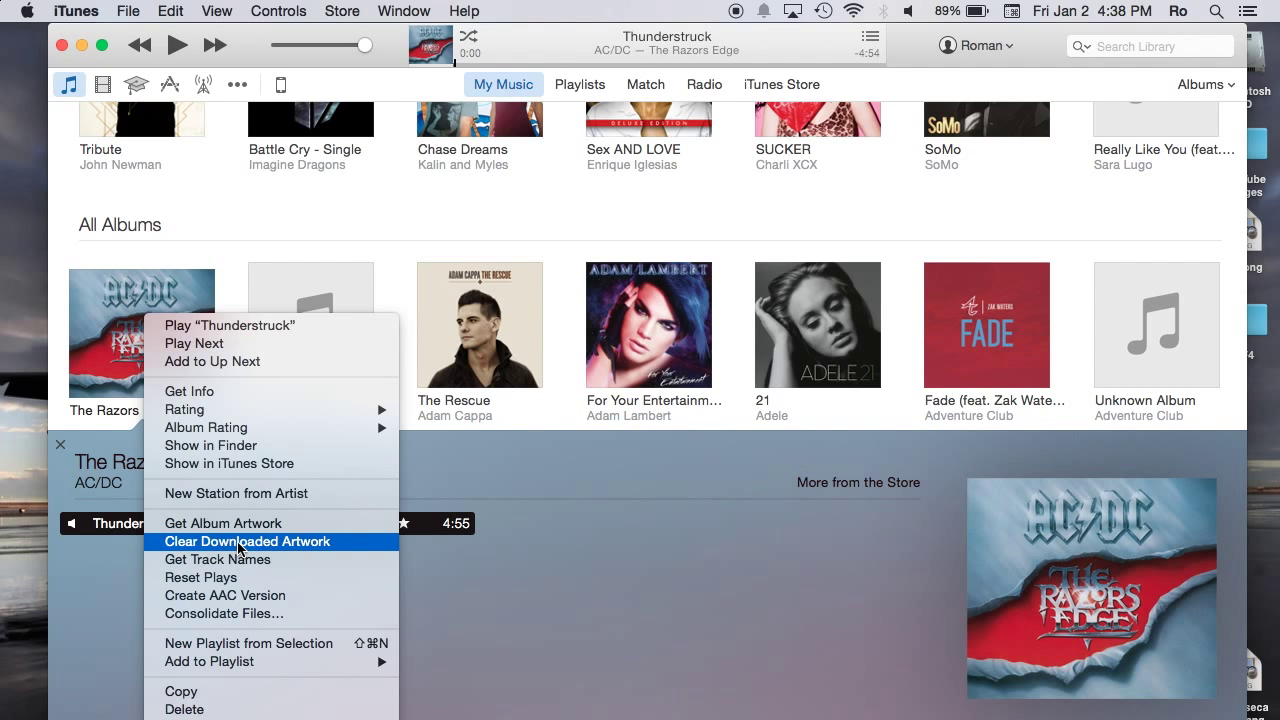
pyautogui.click(247, 541)
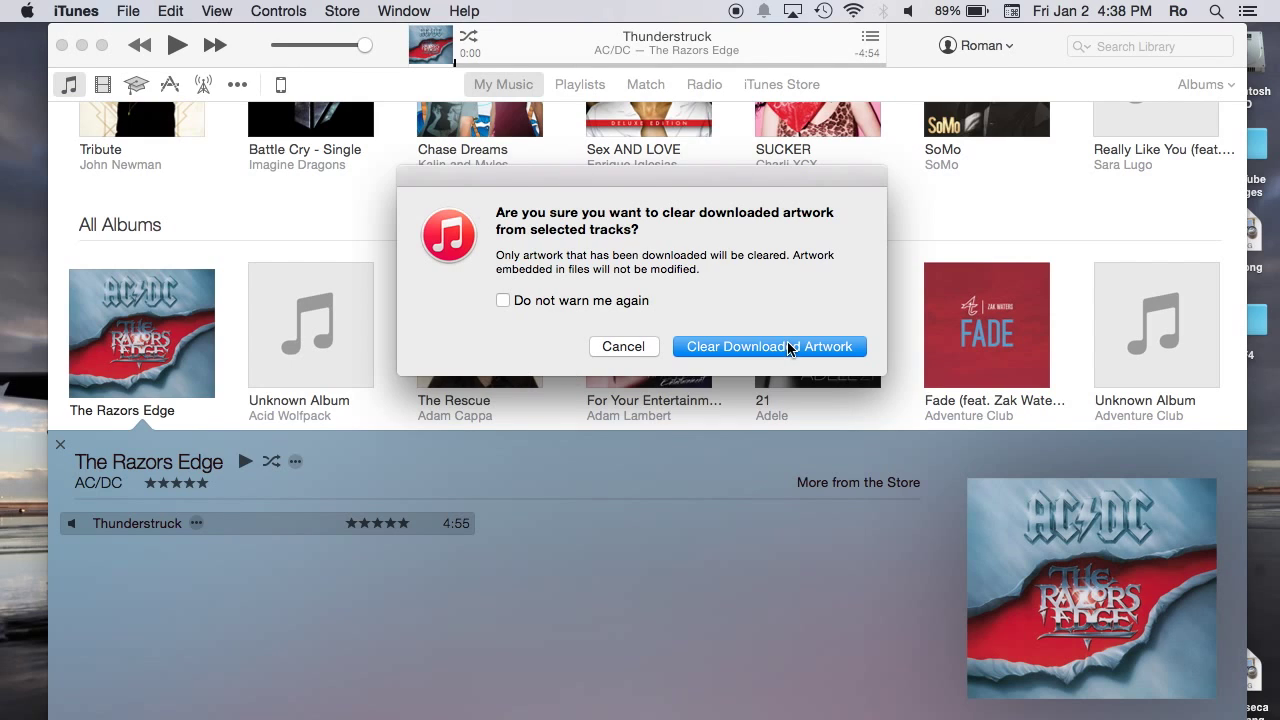
pyautogui.moveTo(512, 311)
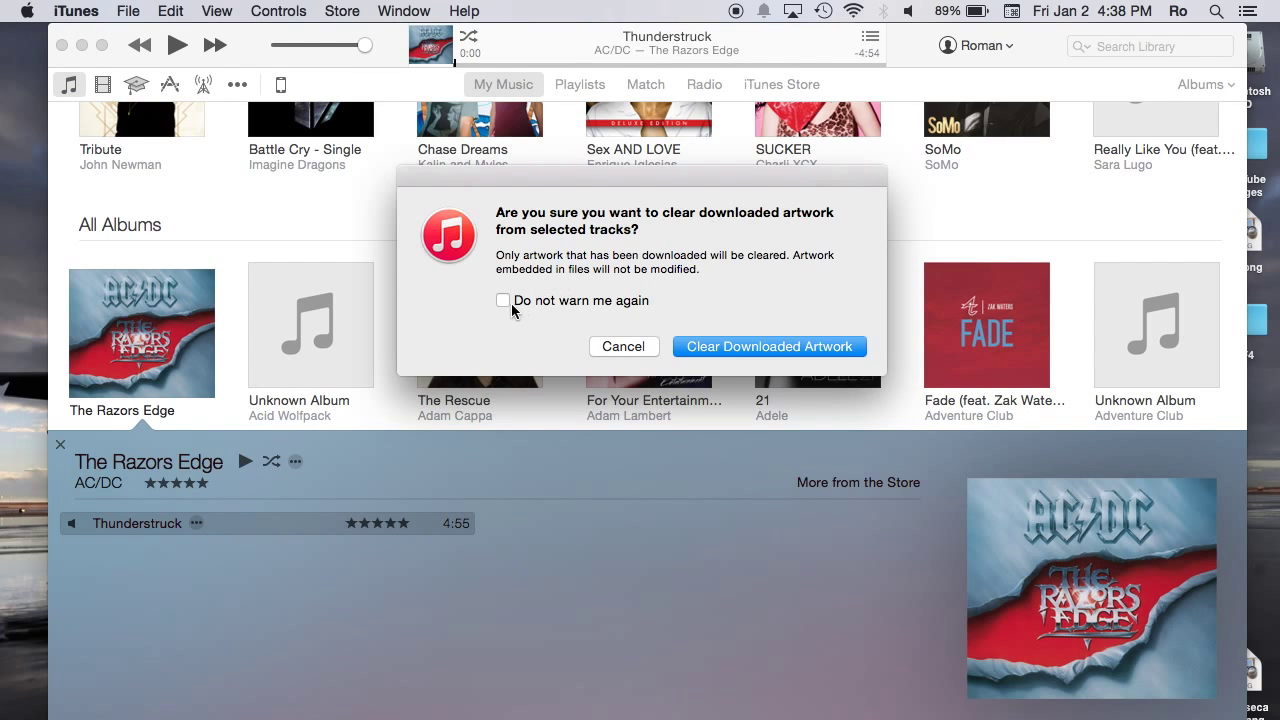
# - Tick 'Do not warn me again', confirm clearing the artwork, and select the album
pyautogui.click(503, 300)
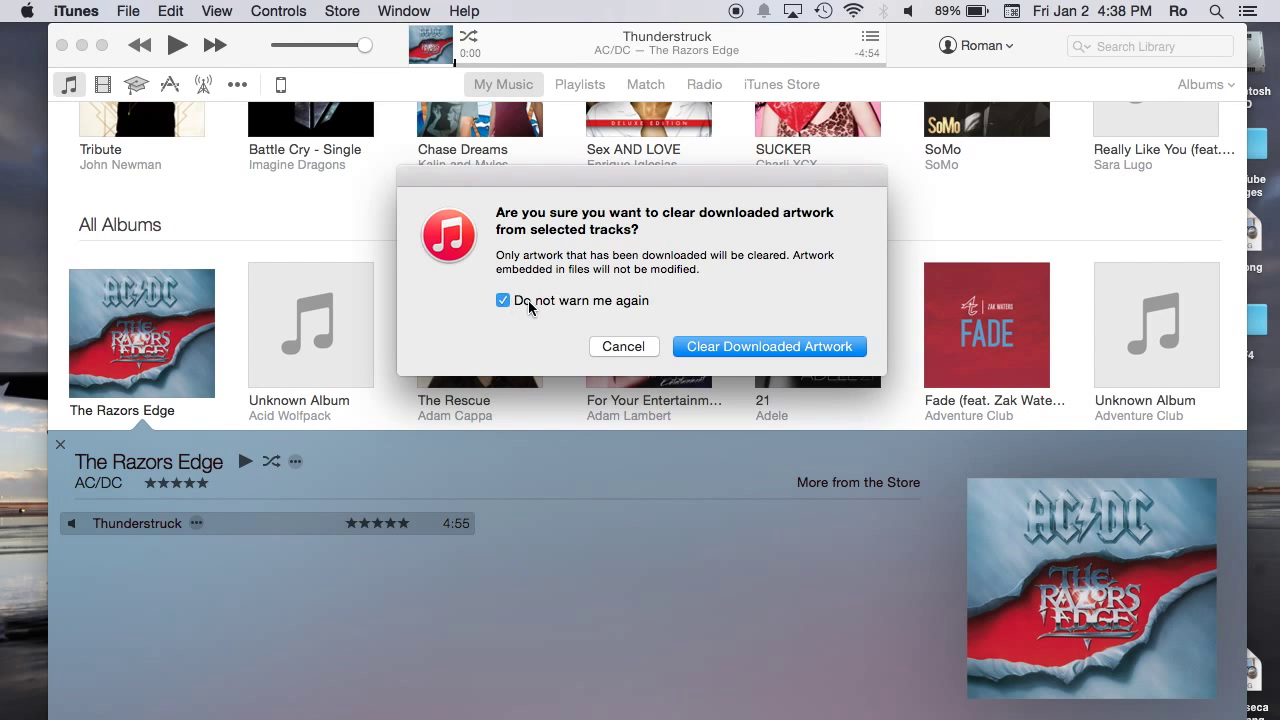
pyautogui.moveTo(723, 351)
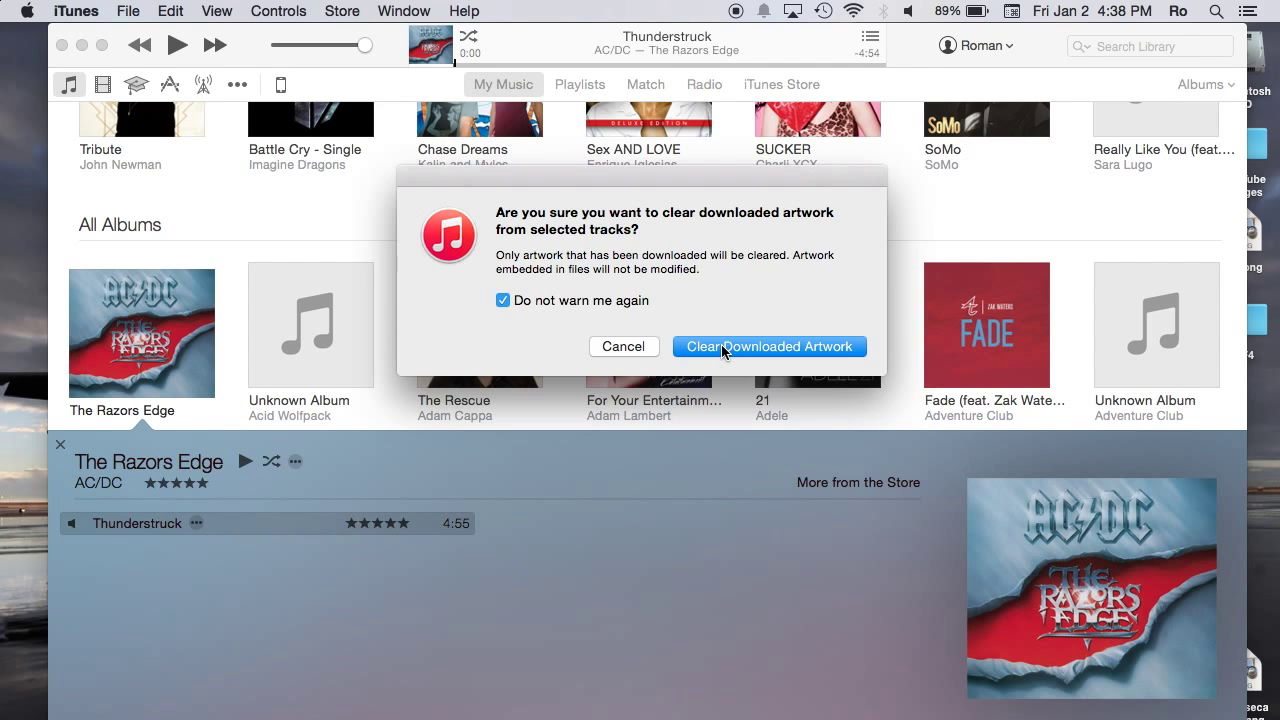
pyautogui.click(768, 346)
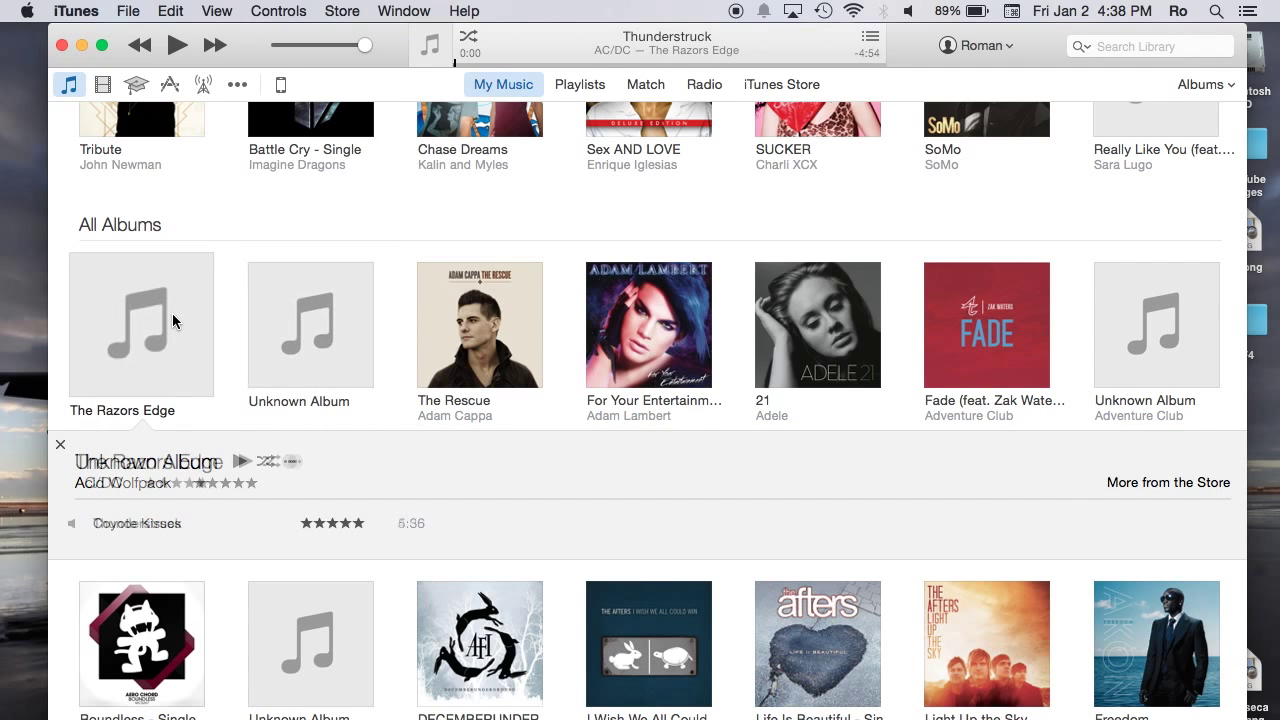
pyautogui.click(141, 324)
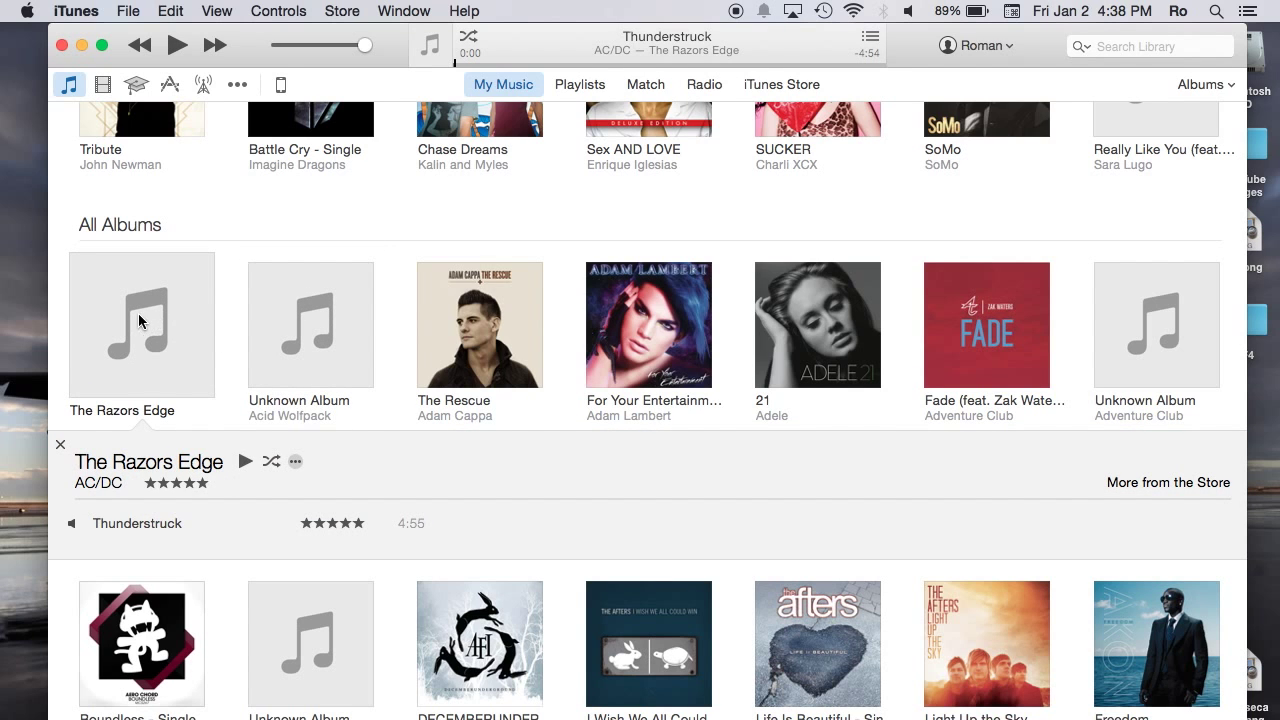
# - Run Get Album Artwork on The Razors Edge and reopen it to view the cover
pyautogui.rightClick(141, 325)
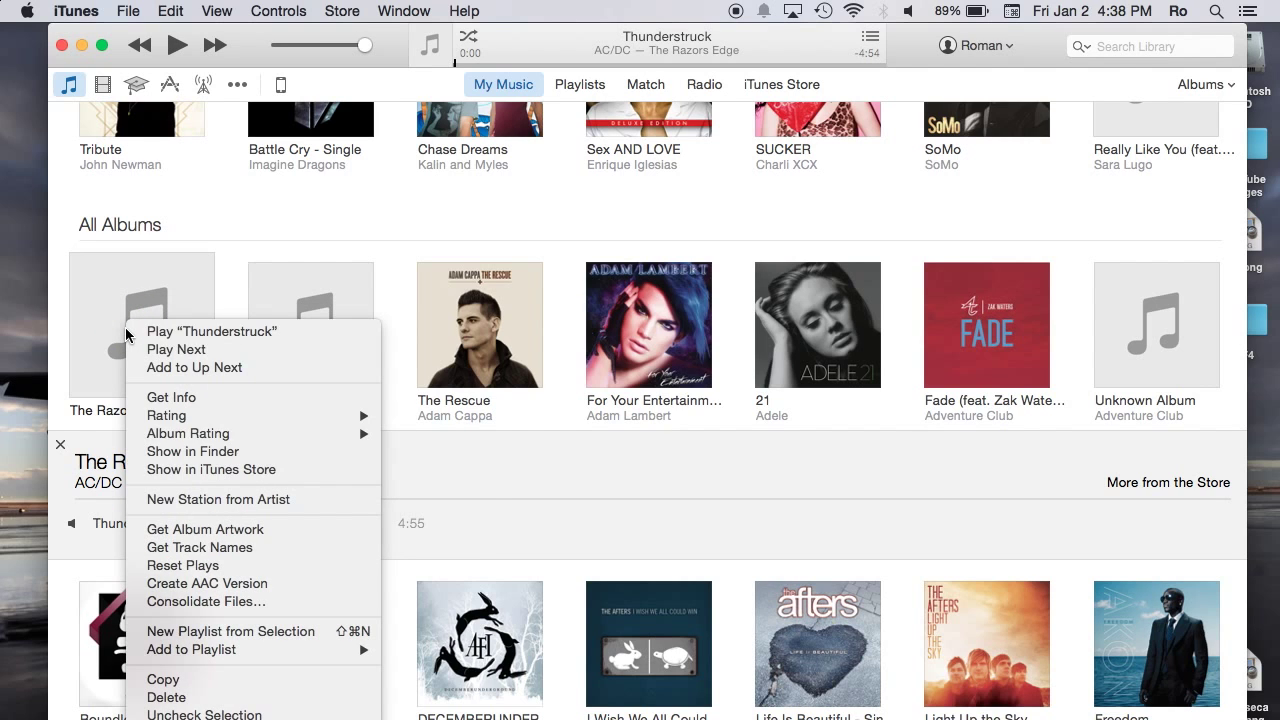
pyautogui.moveTo(205, 529)
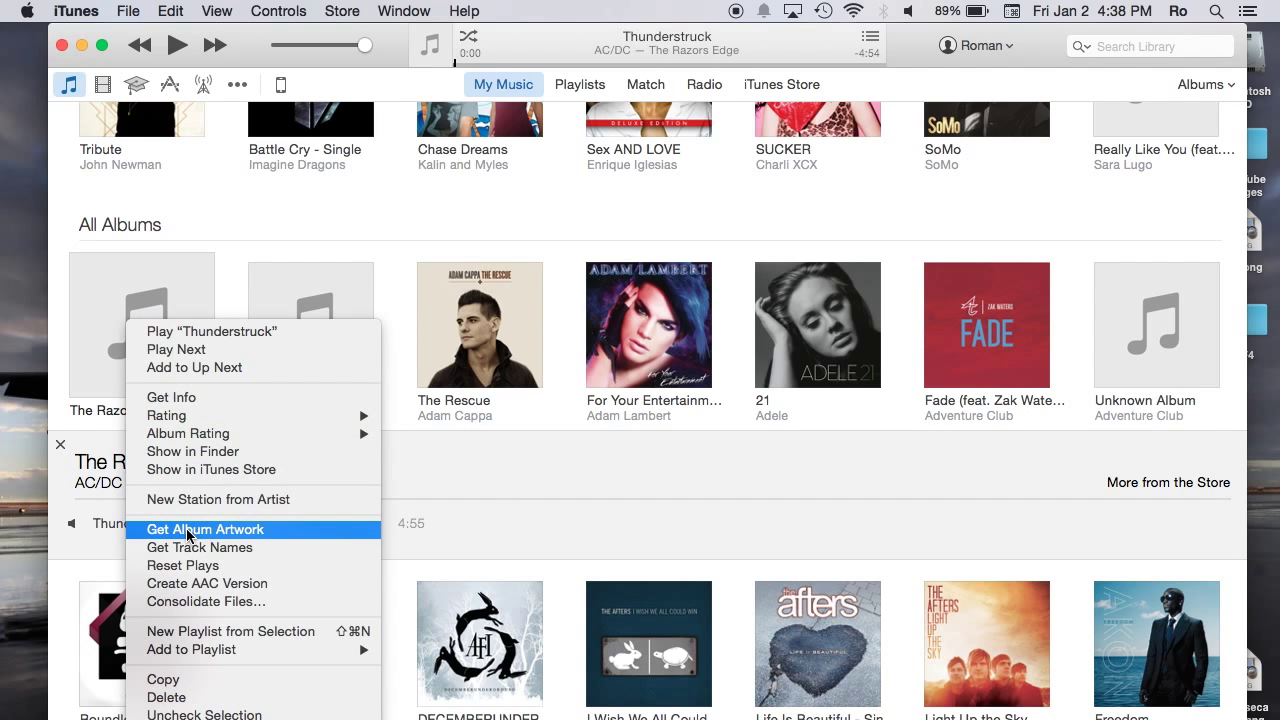
pyautogui.click(204, 529)
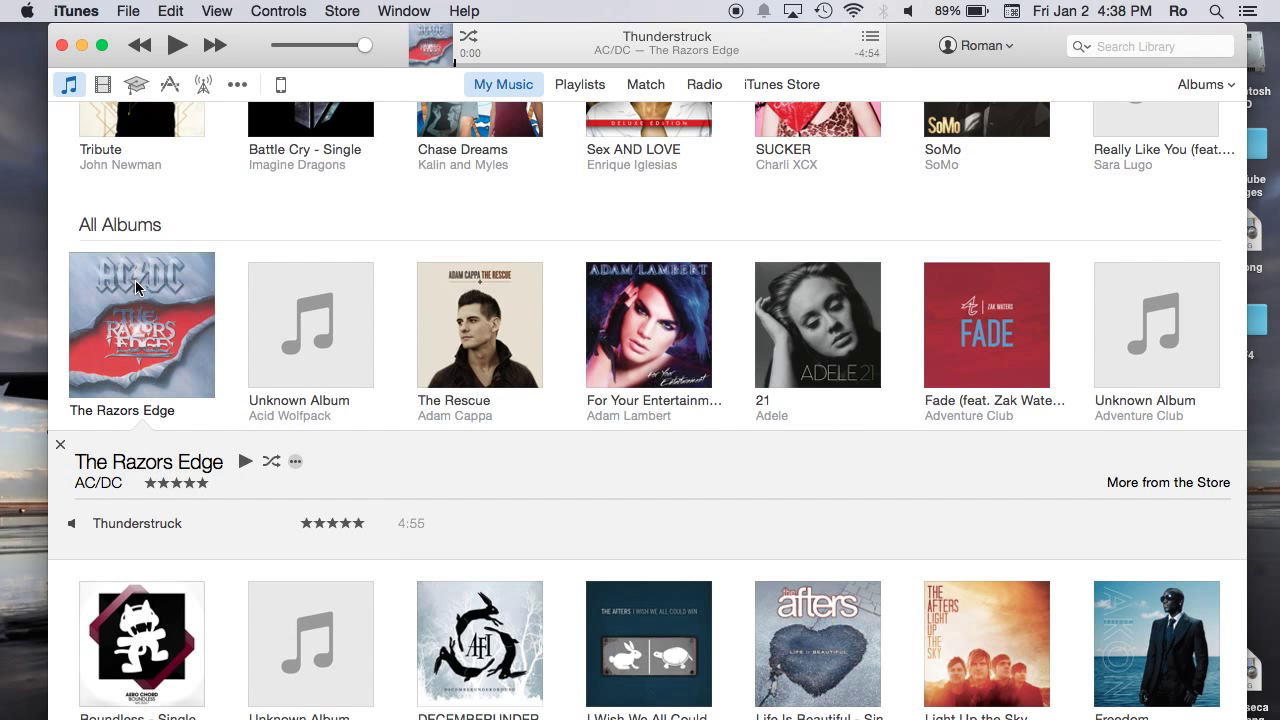
pyautogui.click(310, 324)
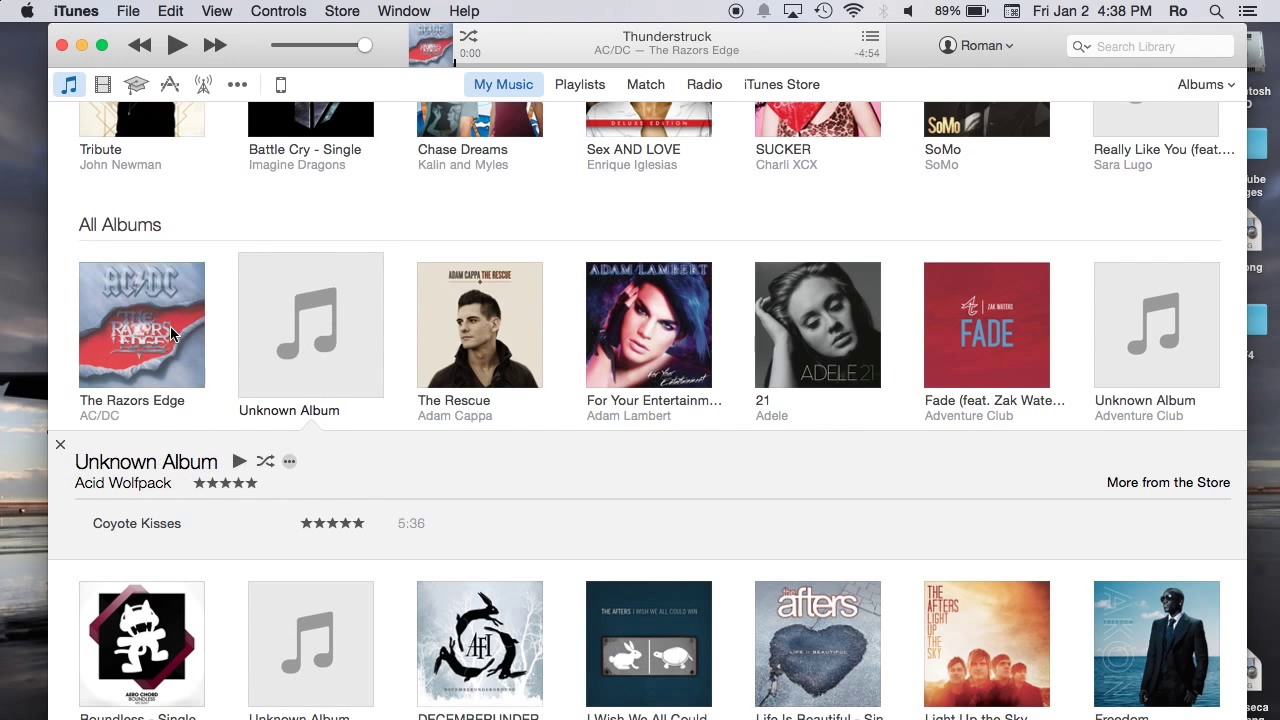
pyautogui.click(142, 324)
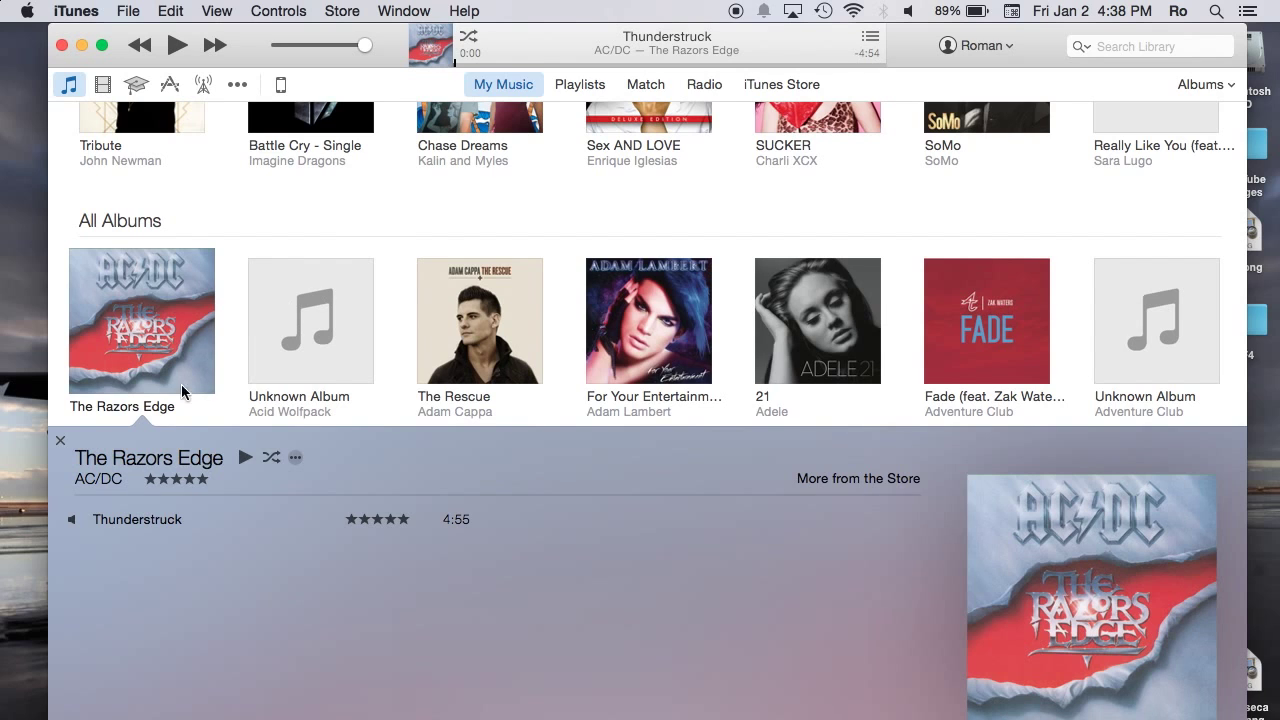
pyautogui.rightClick(142, 320)
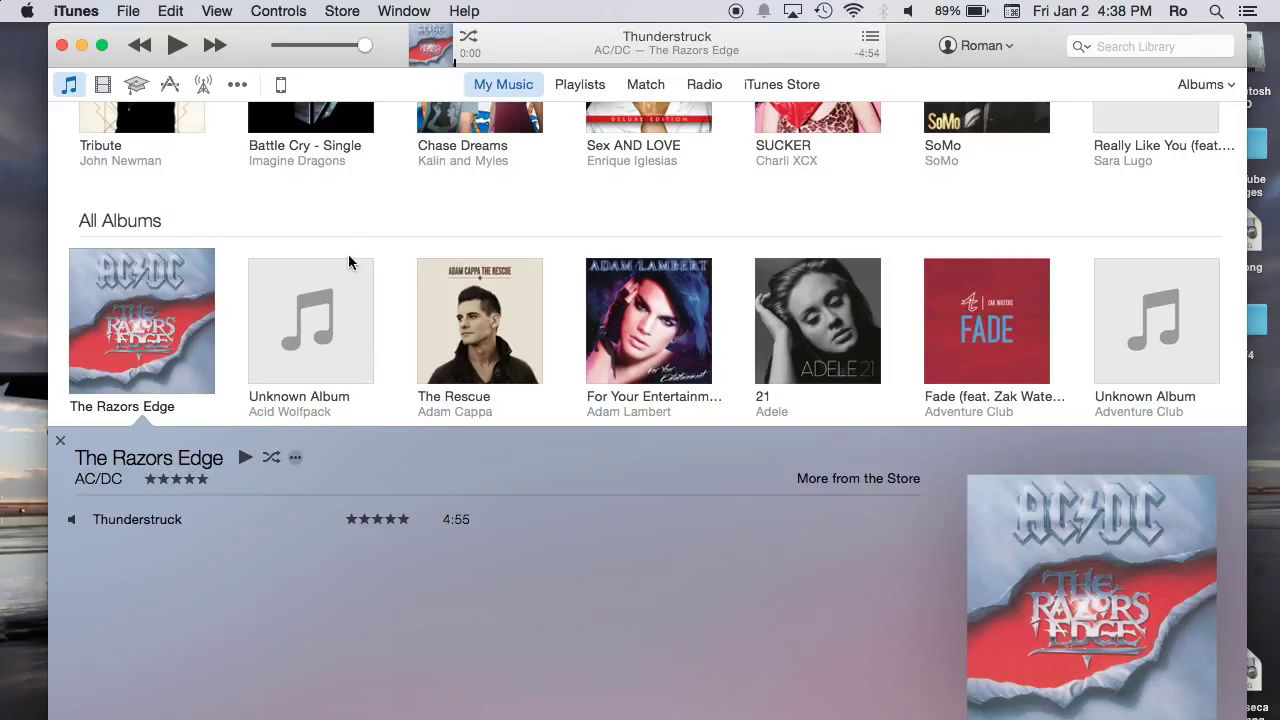
pyautogui.moveTo(378, 260)
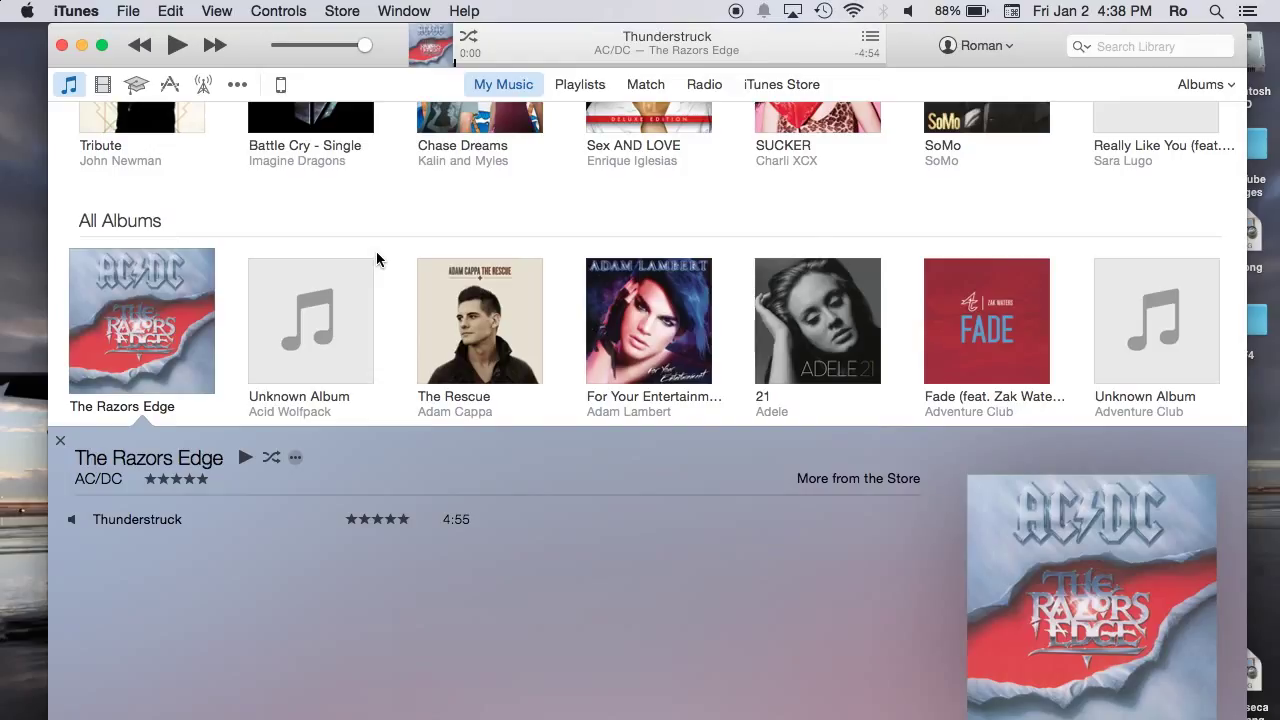
pyautogui.moveTo(632, 167)
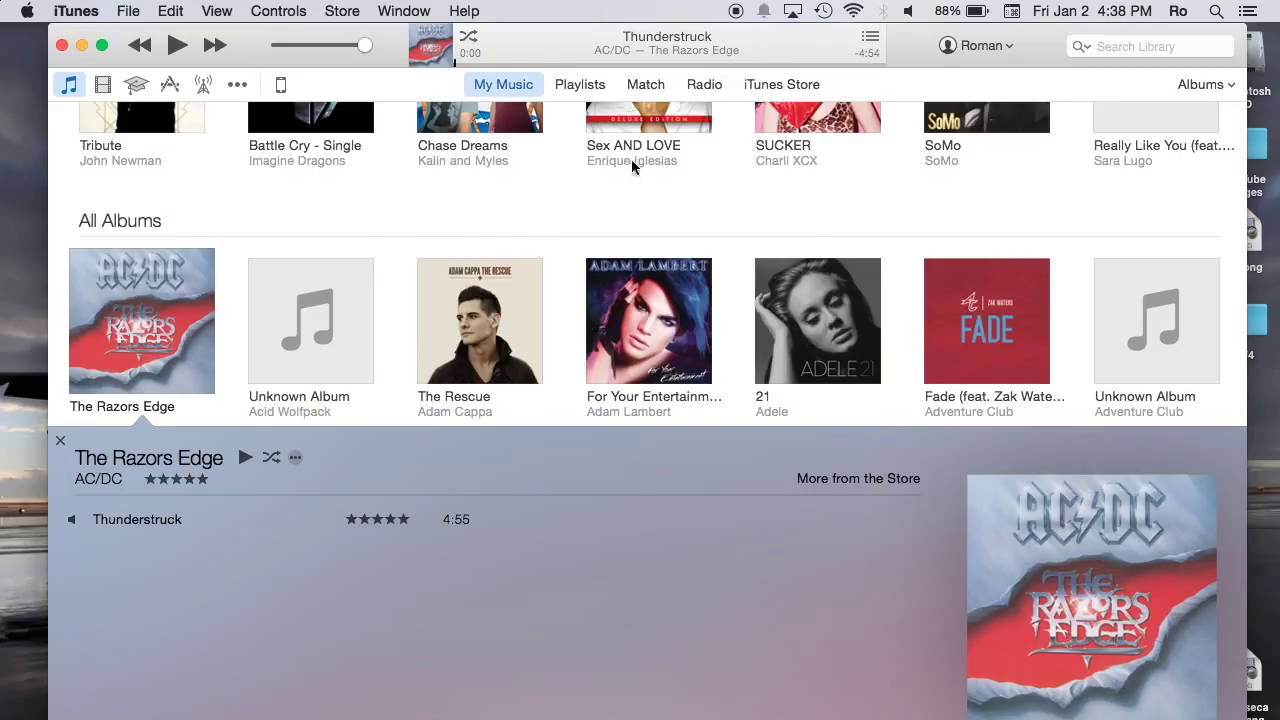